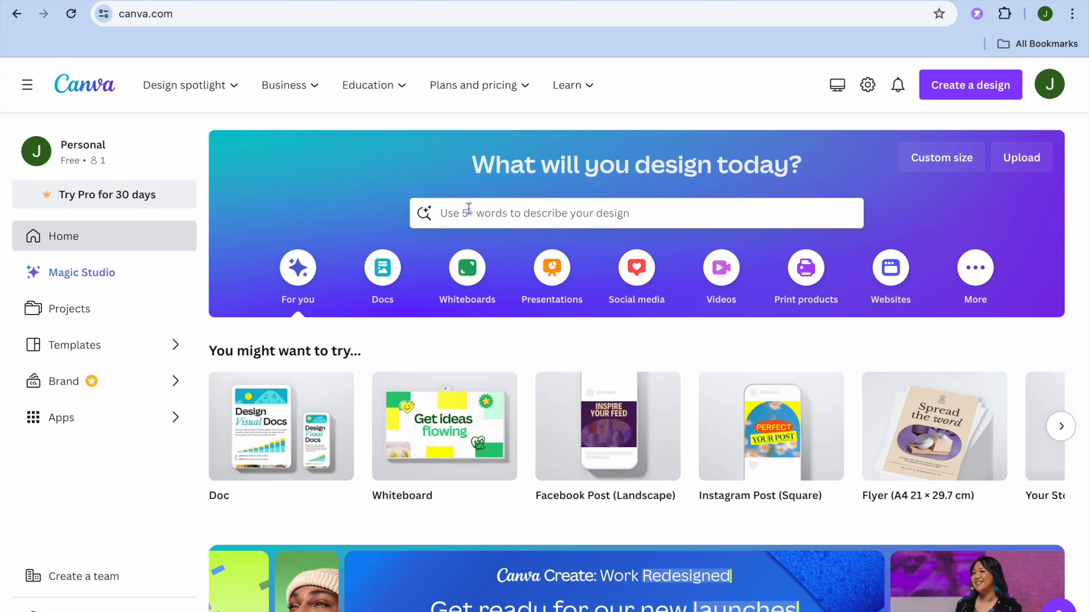
Search templates using the recent 'birthday invitation video' query
click(633, 213)
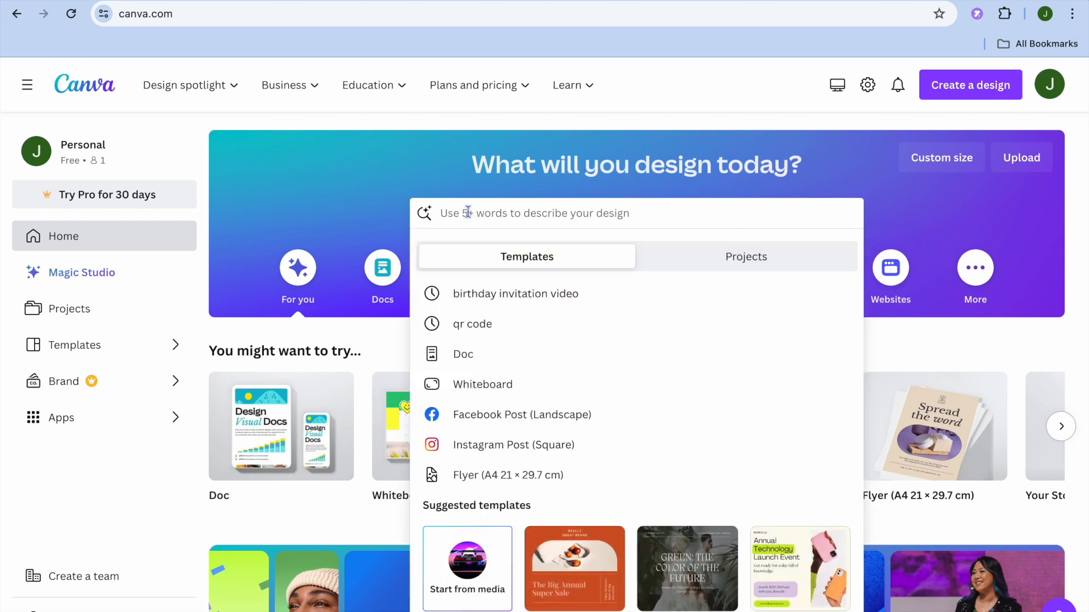
mouse_move(515, 293)
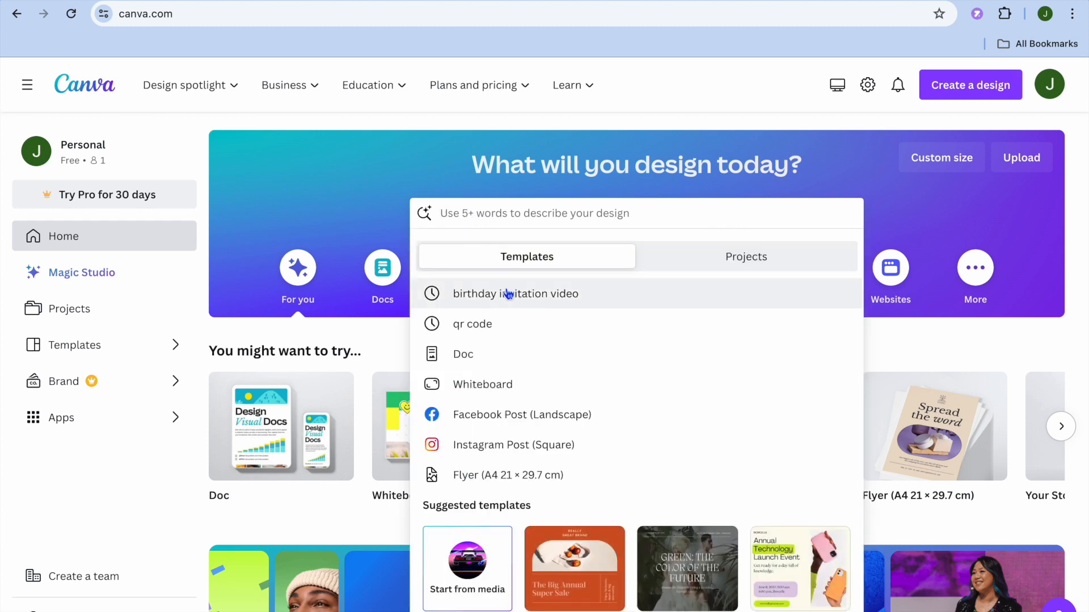
click(515, 294)
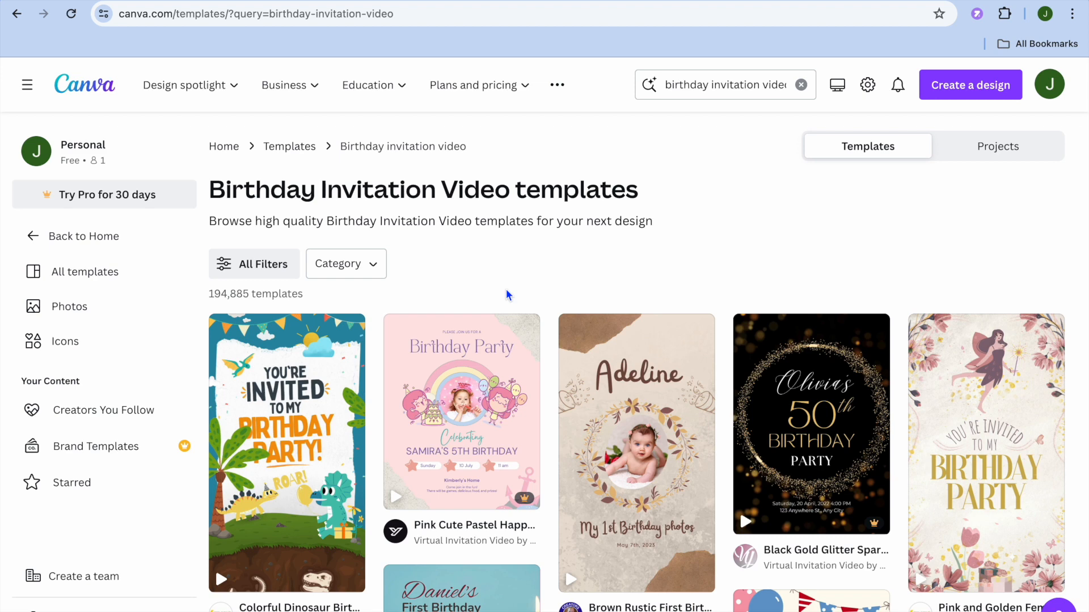
scroll(down, 3)
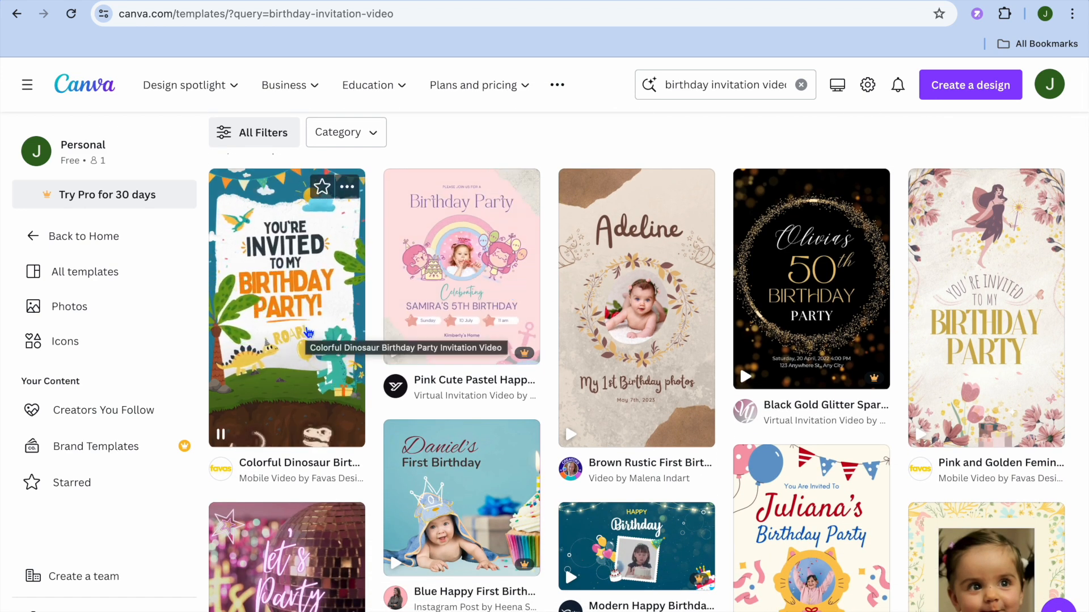
mouse_move(666, 335)
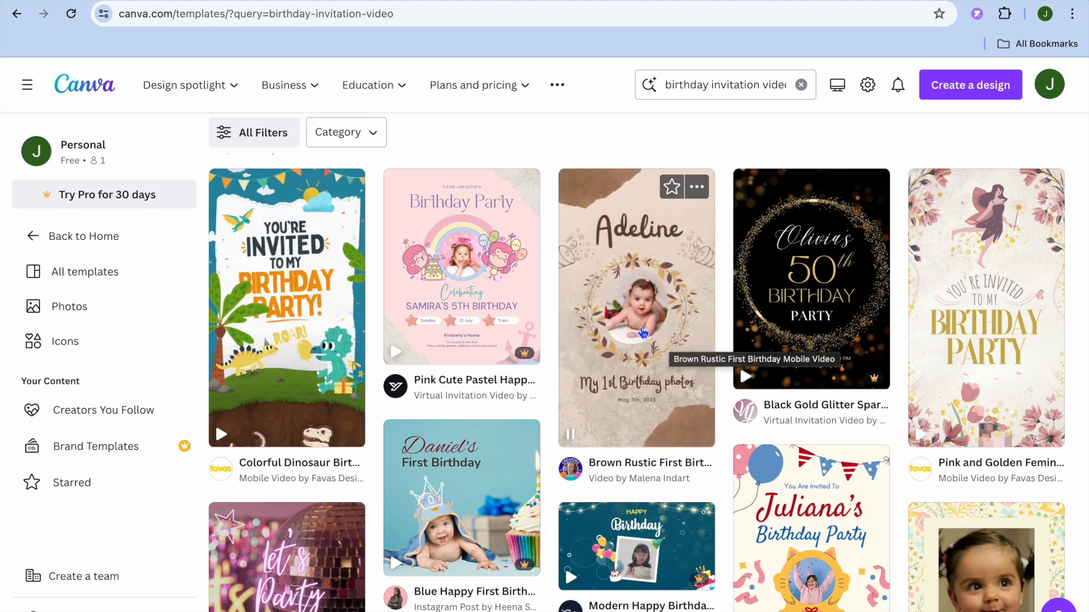
mouse_move(1002, 316)
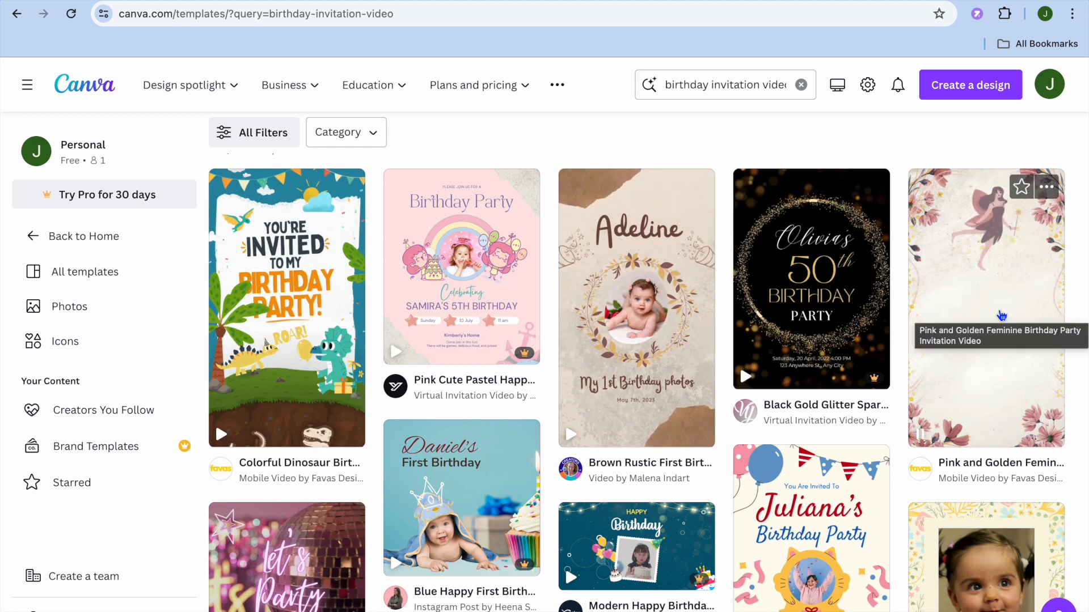
scroll(down, 3)
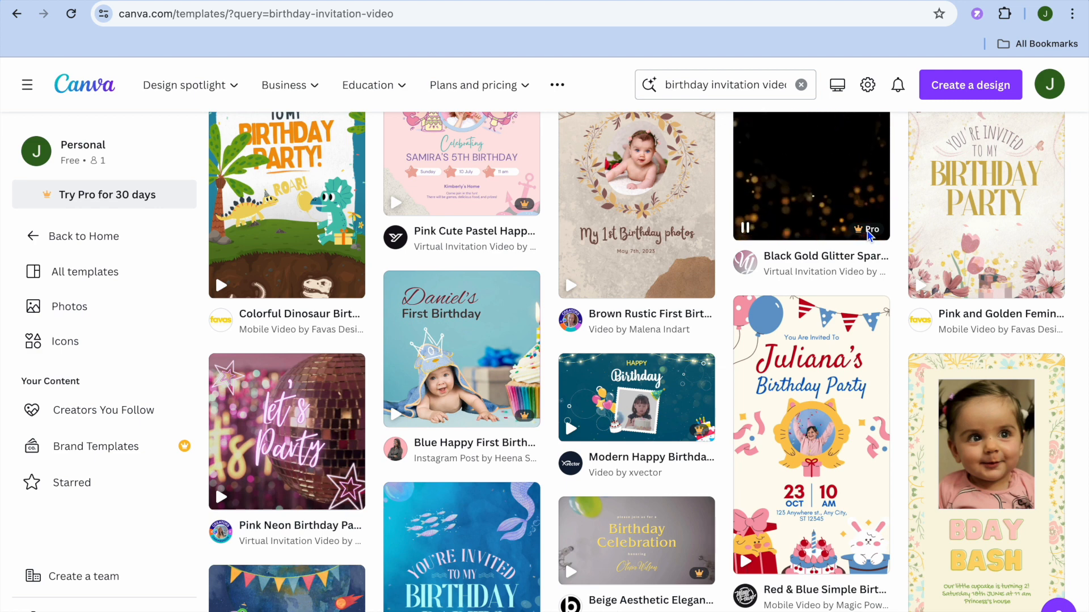
scroll(down, 3)
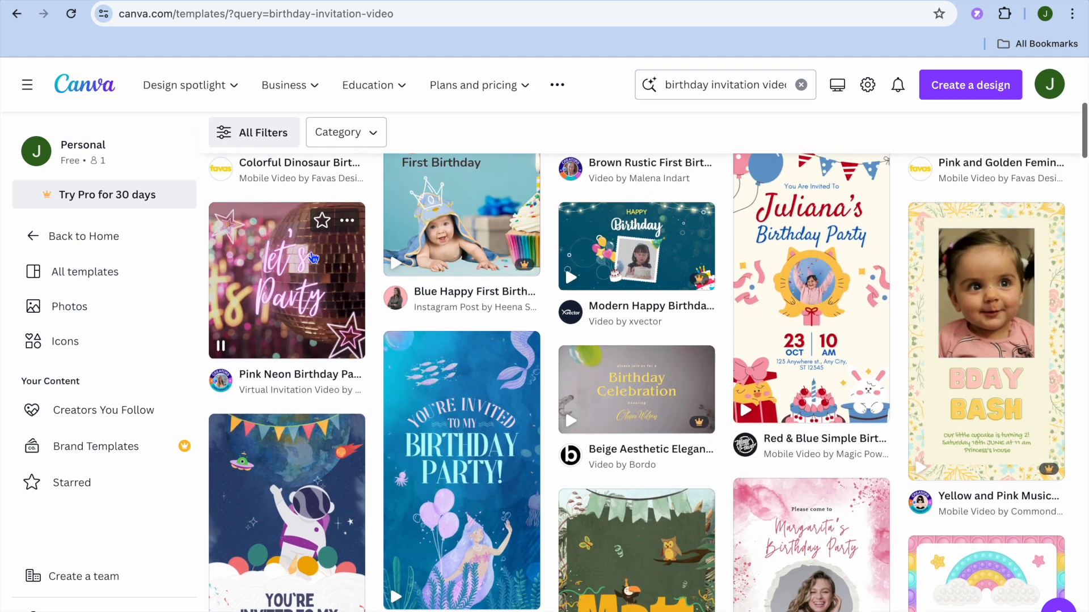
scroll(down, 3)
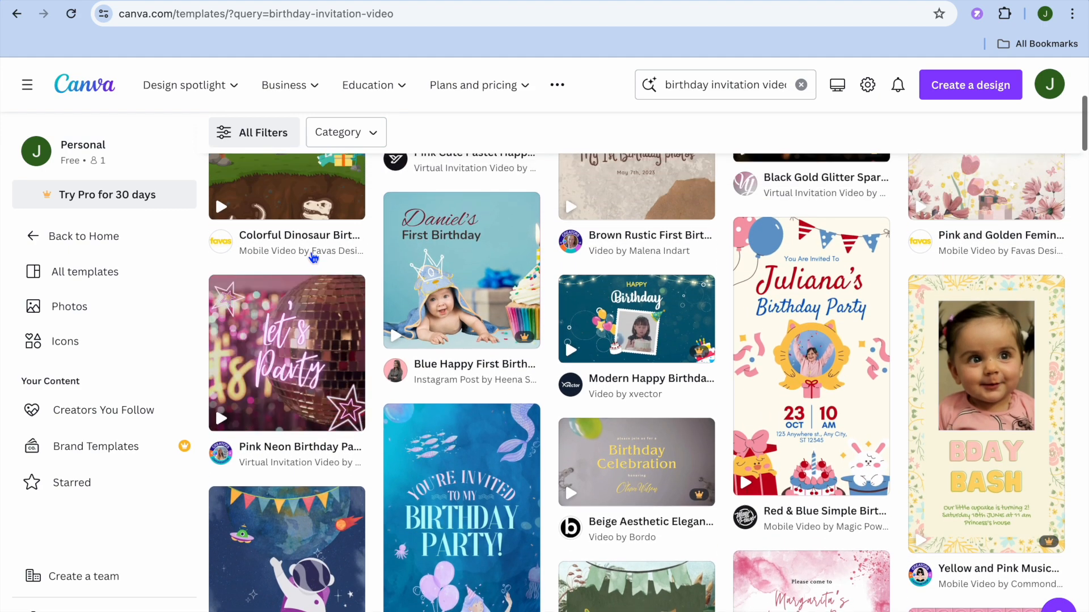
scroll(down, 3)
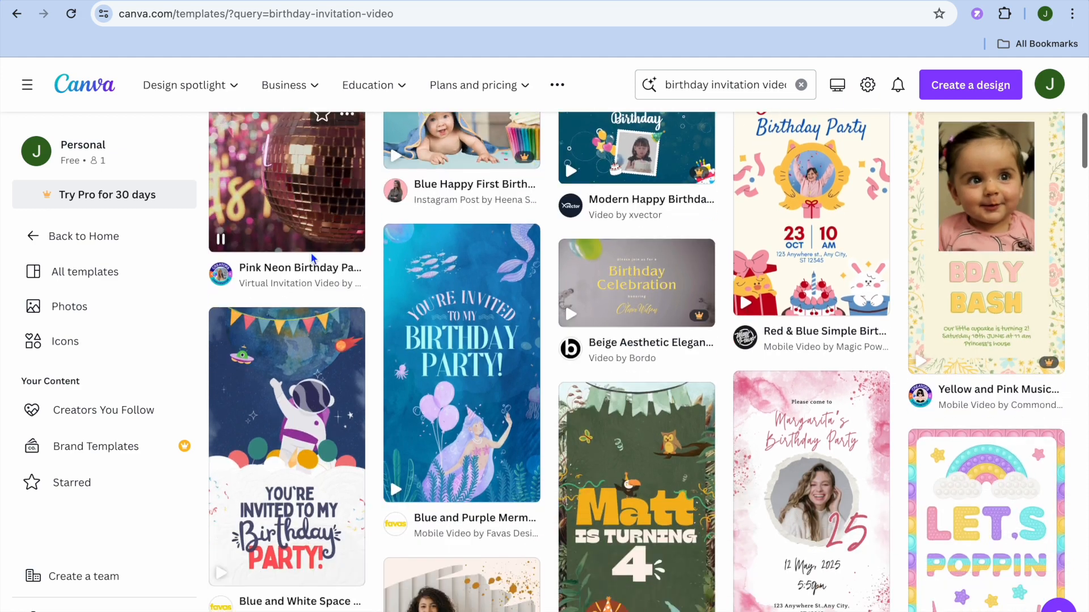
scroll(down, 3)
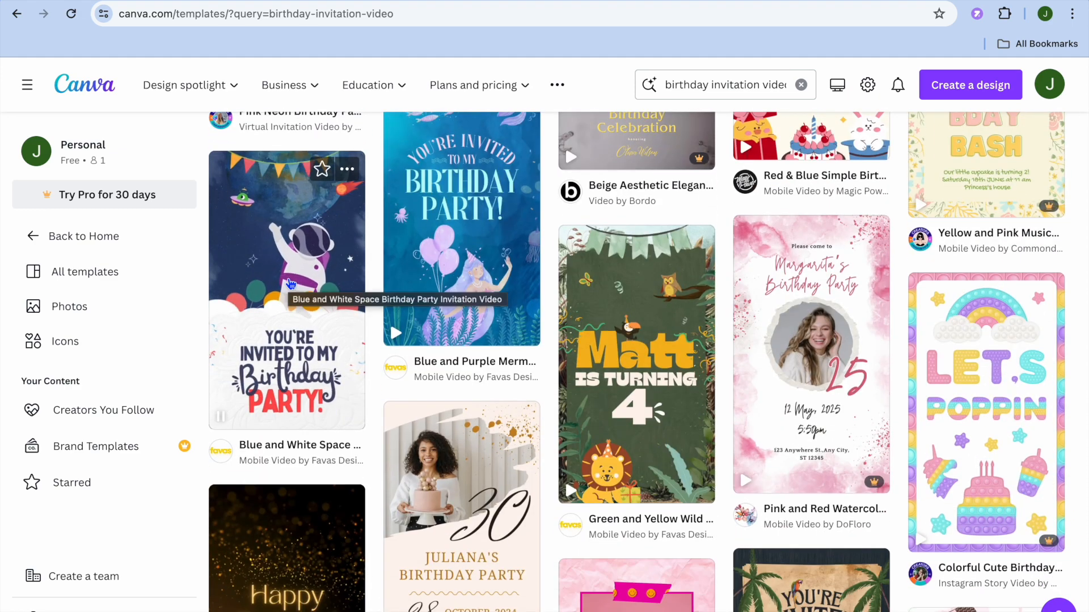
scroll(down, 3)
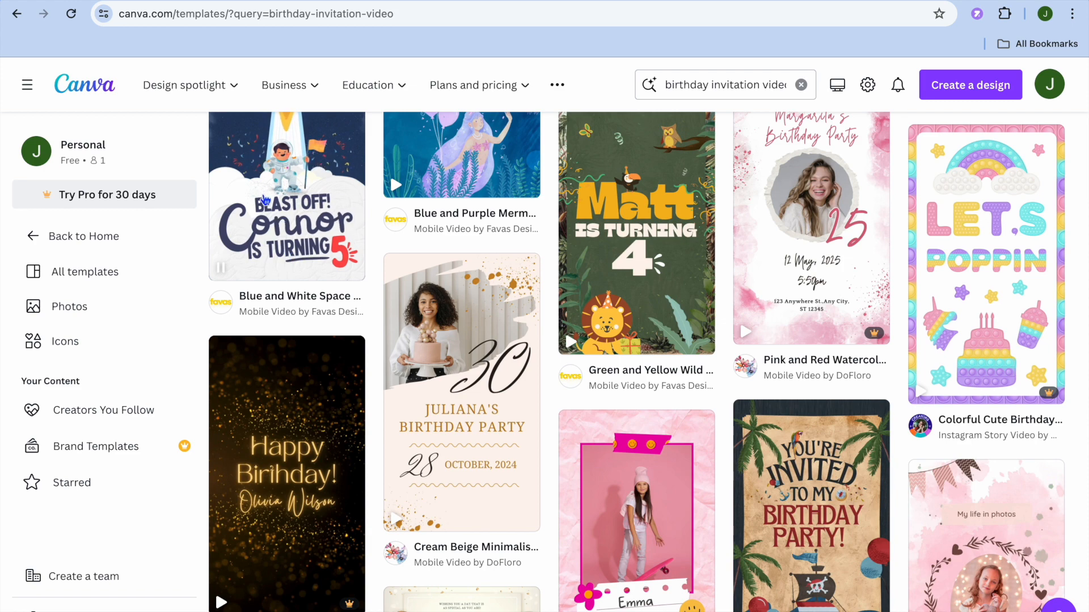
Preview the Blue and White Space Birthday Party Invitation Video and customize a copy in the editor
click(286, 196)
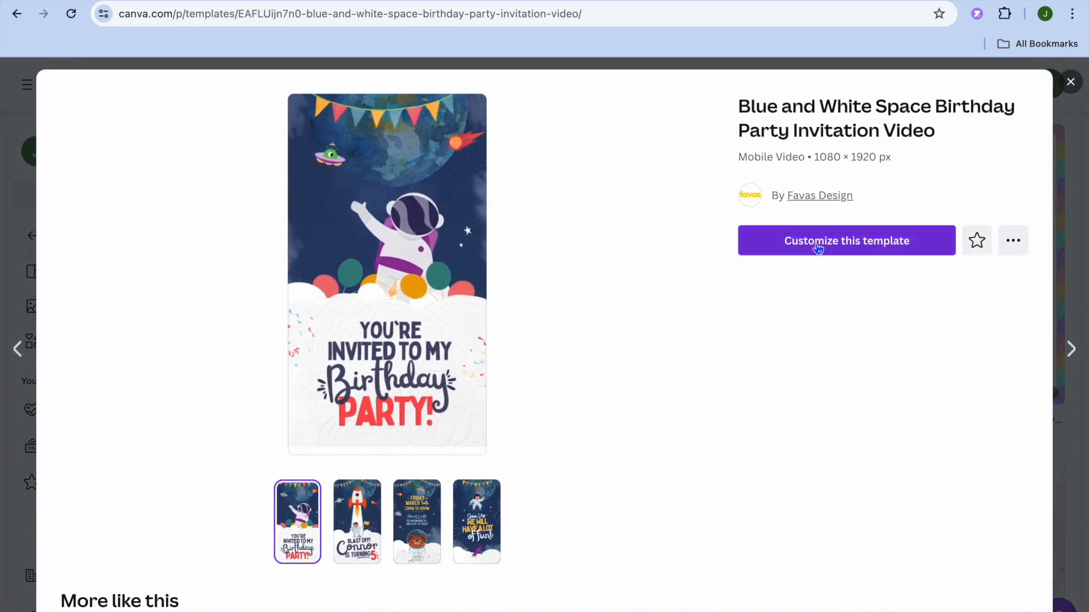
click(847, 241)
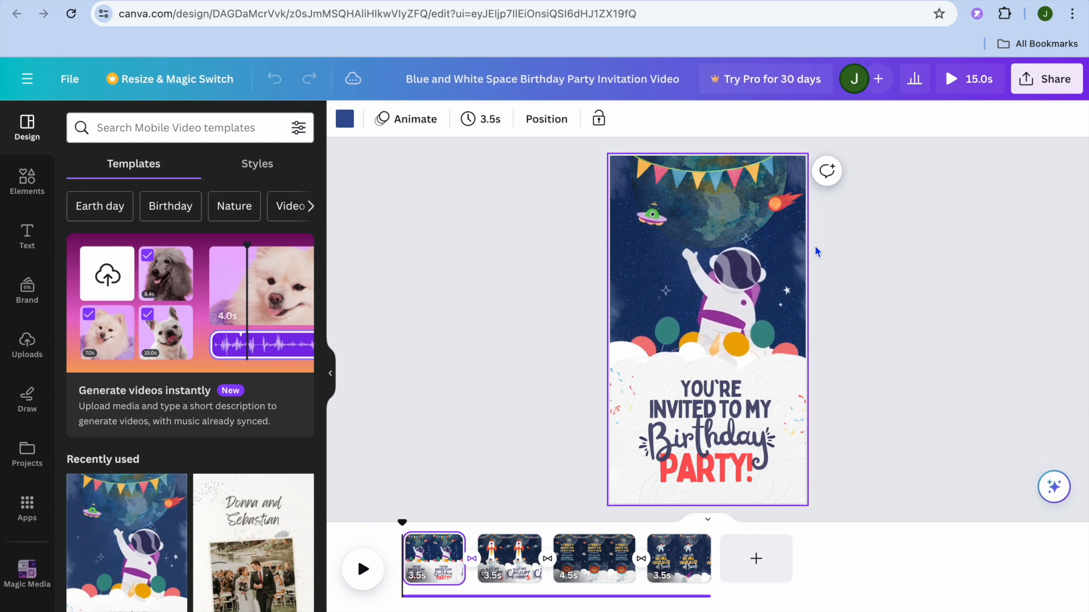
Select the astronaut graphic on the first page to reveal its image options
click(723, 305)
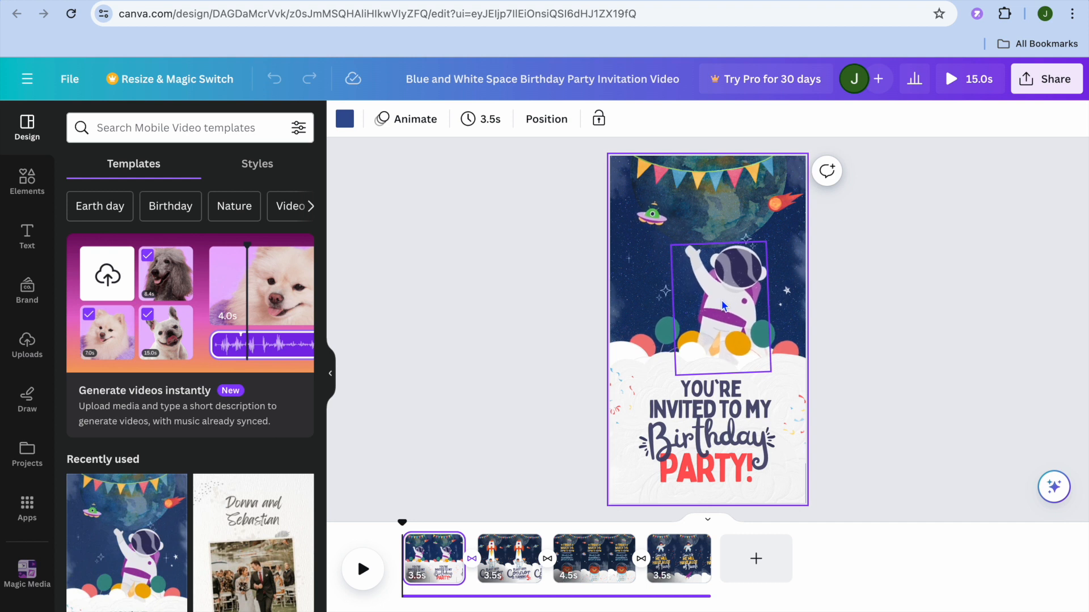
click(708, 291)
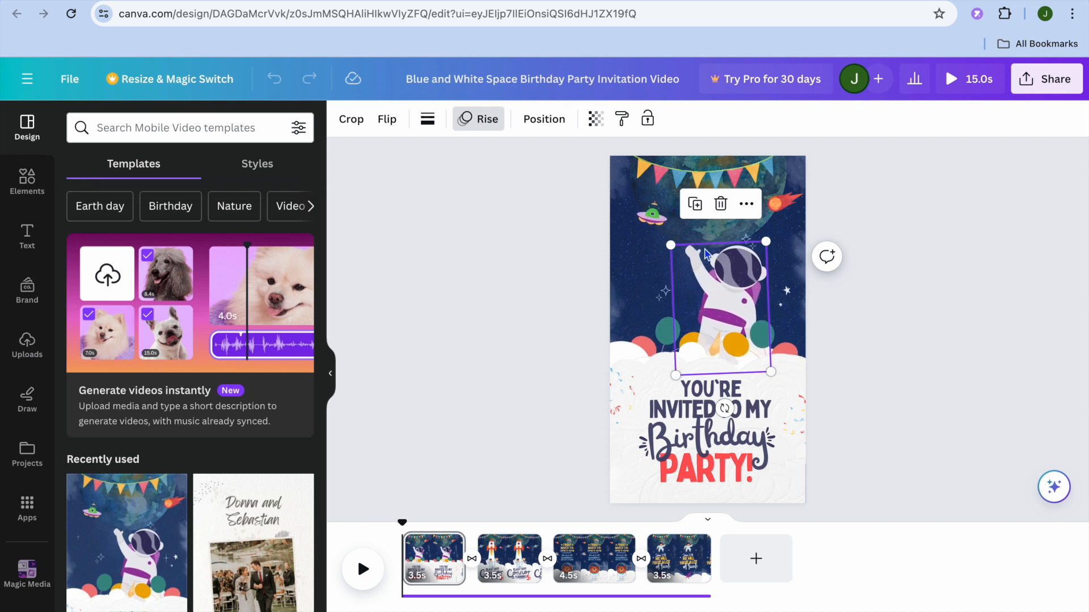
mouse_move(481, 302)
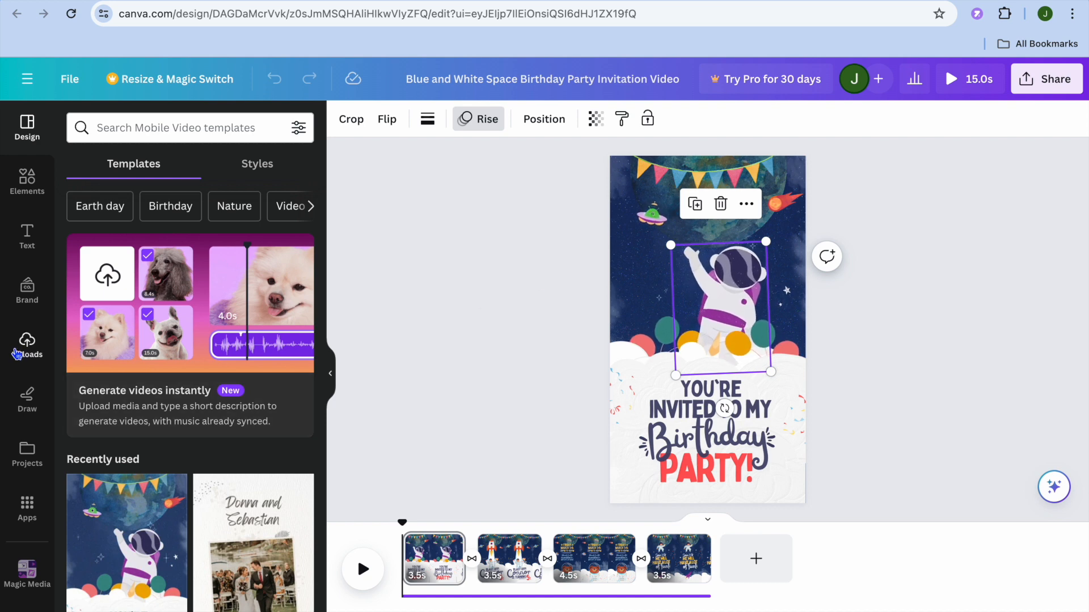
Replace the astronaut with the uploaded smiling man's photo, sized and placed above the text
click(26, 344)
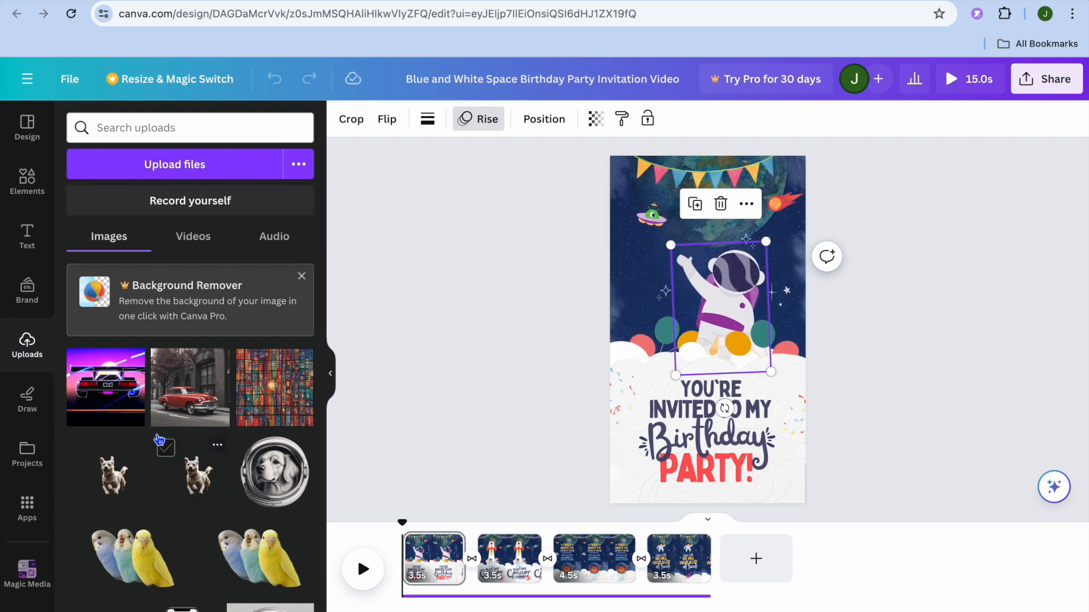
scroll(down, 3)
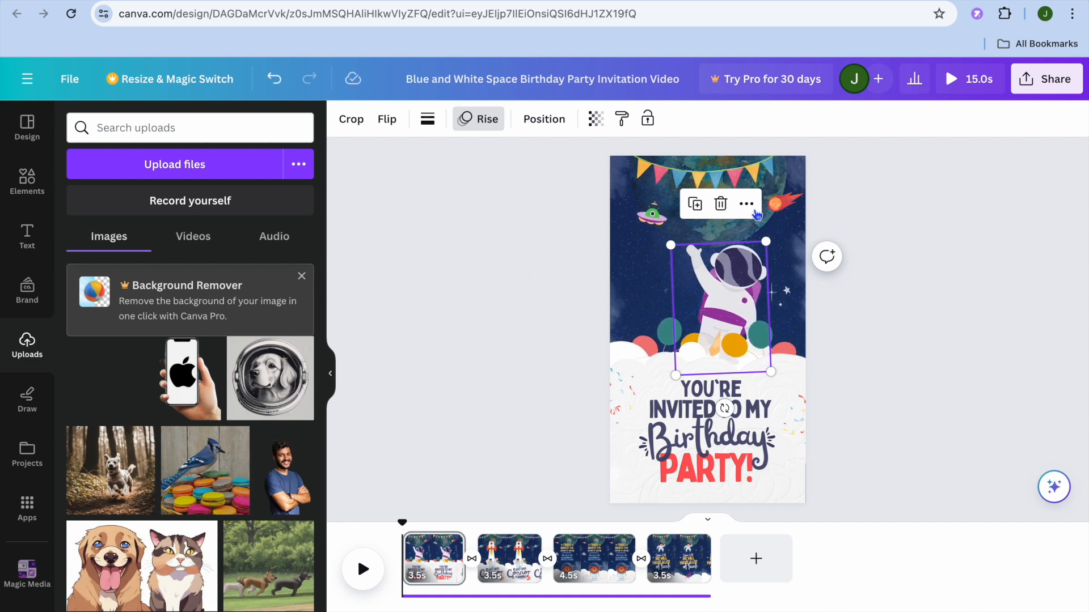
click(720, 203)
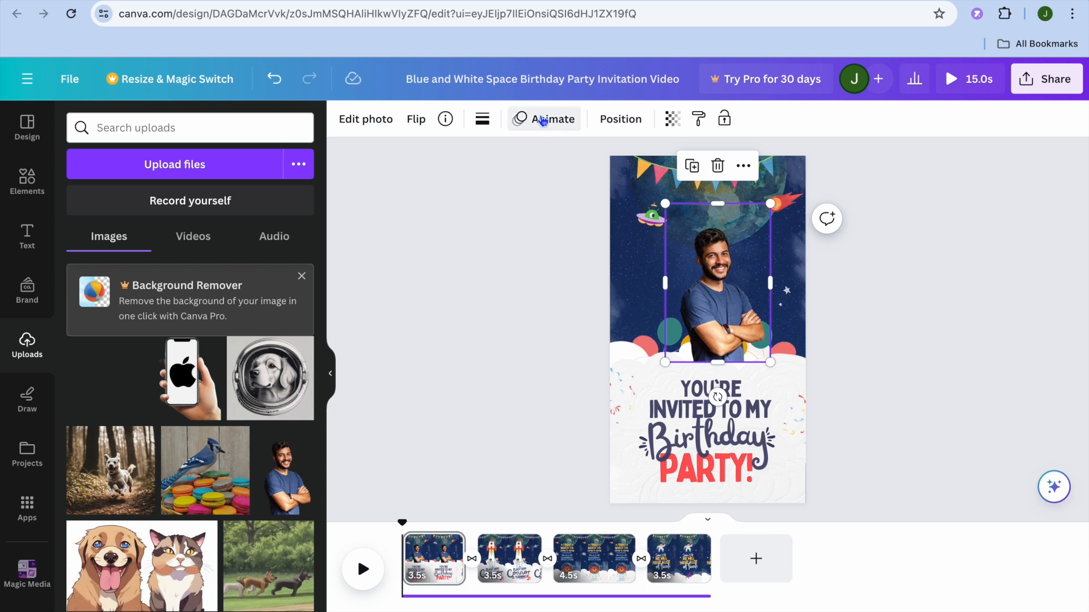
Give the man's photo the Rise animation, trying enter-only and exit-only before settling on Both
click(553, 119)
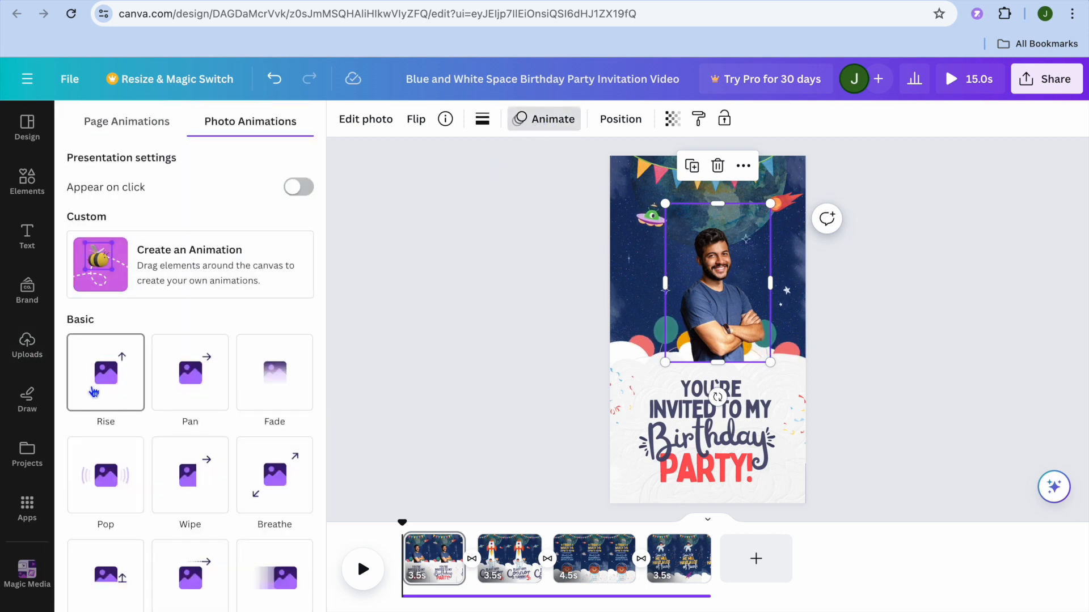
click(104, 373)
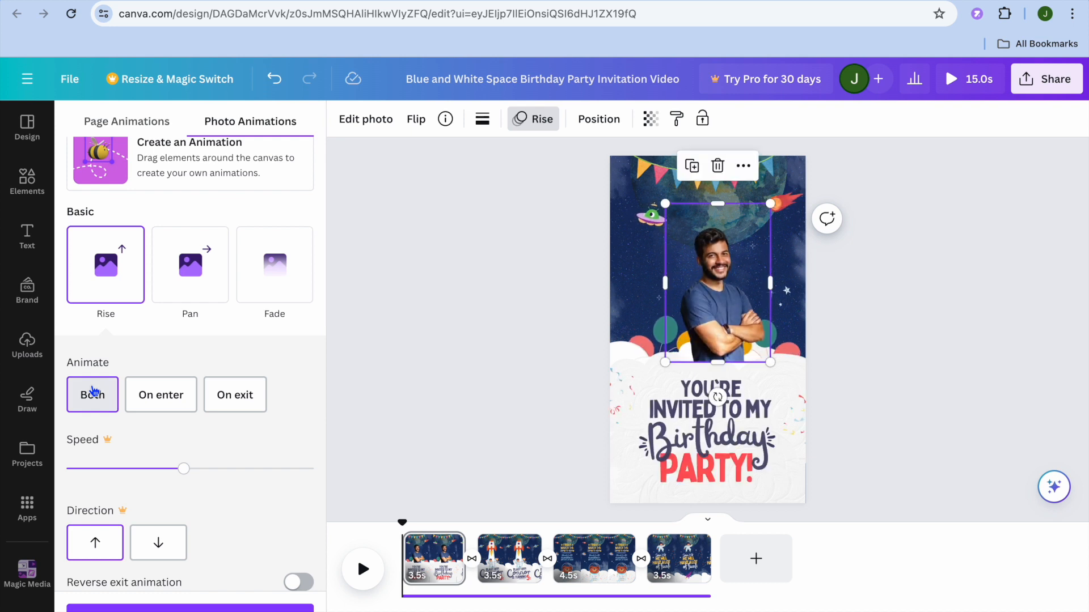
click(160, 395)
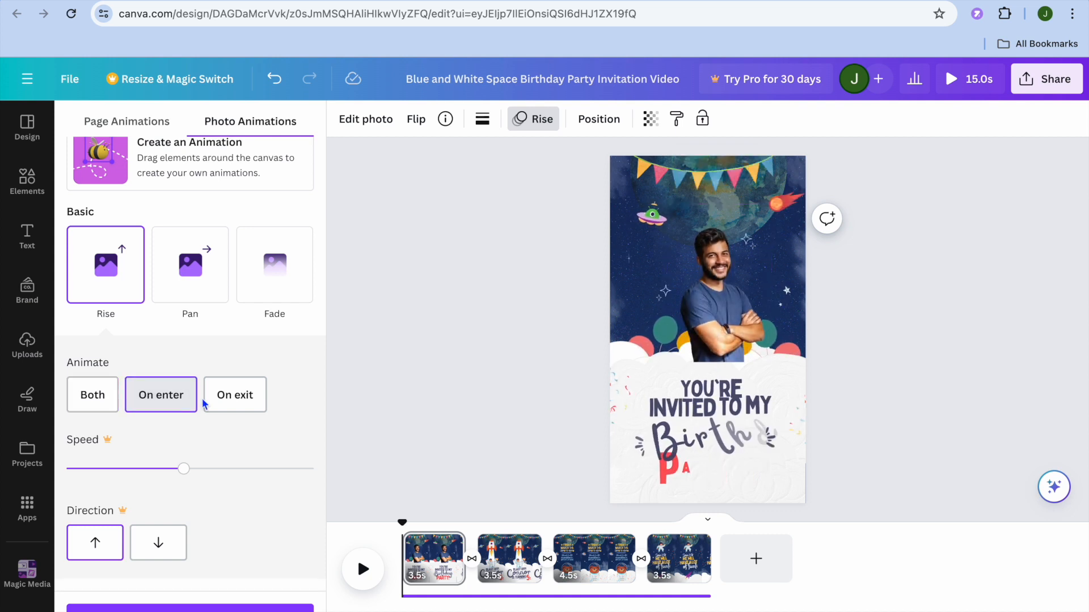
click(235, 395)
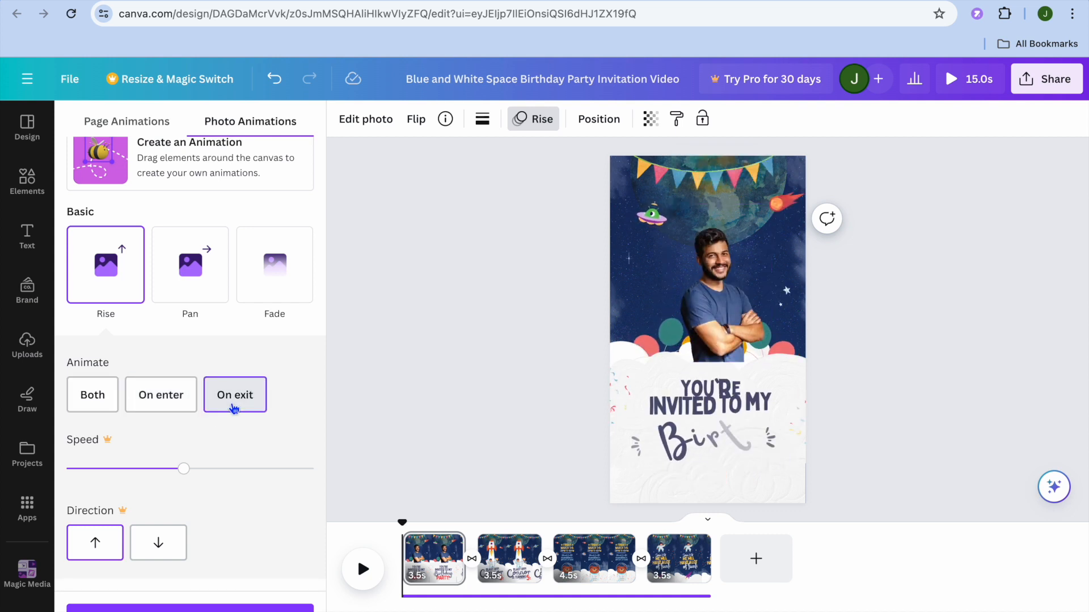
click(160, 395)
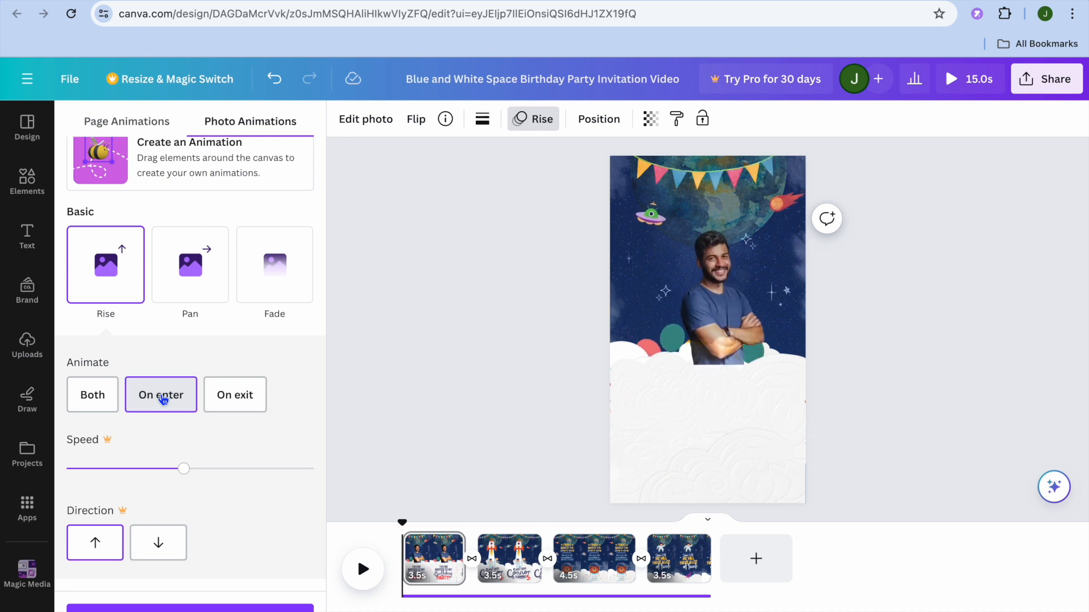
click(92, 395)
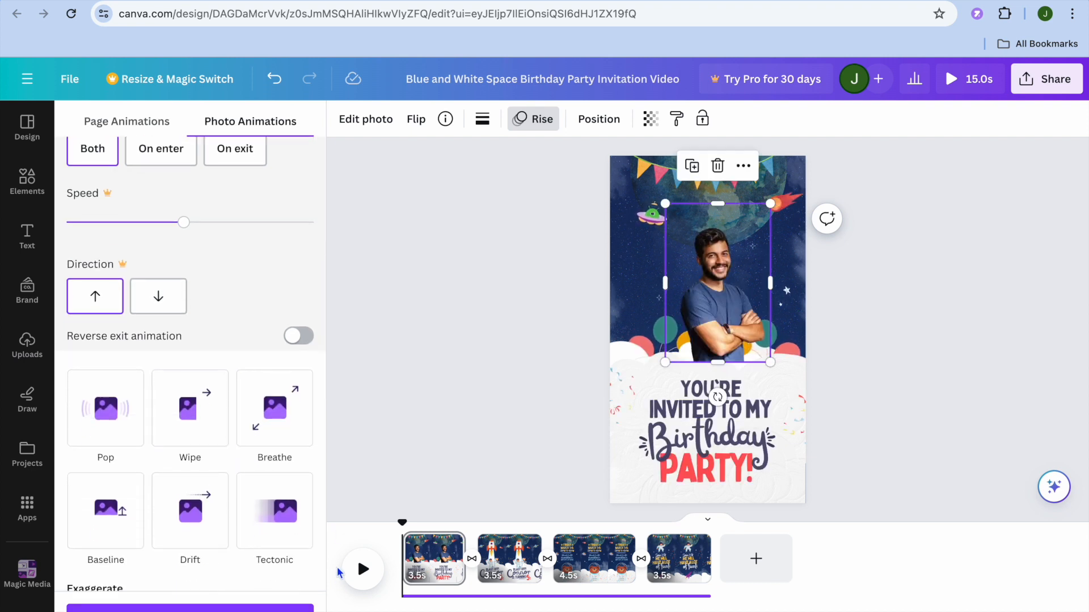
click(105, 409)
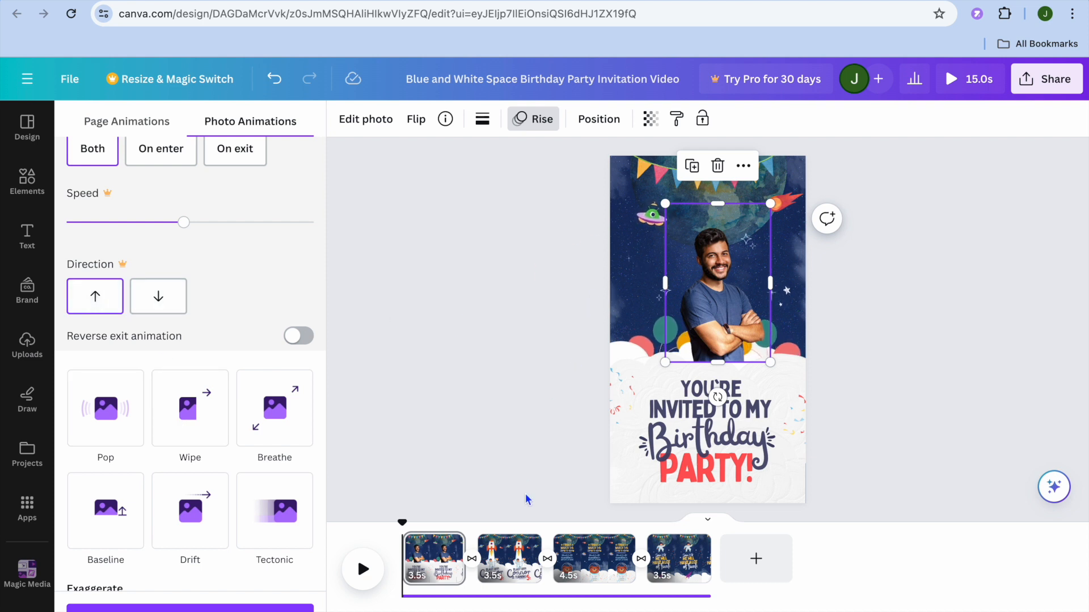
Check the 'Birthday Party!' text's Pan animation, then show the Uploads images again
click(697, 441)
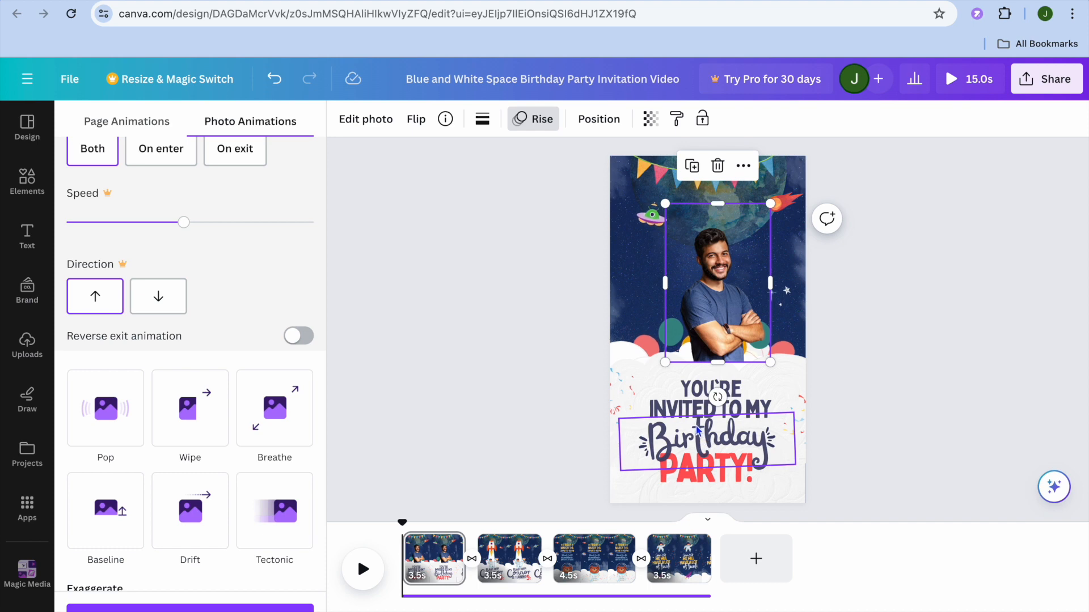
click(694, 441)
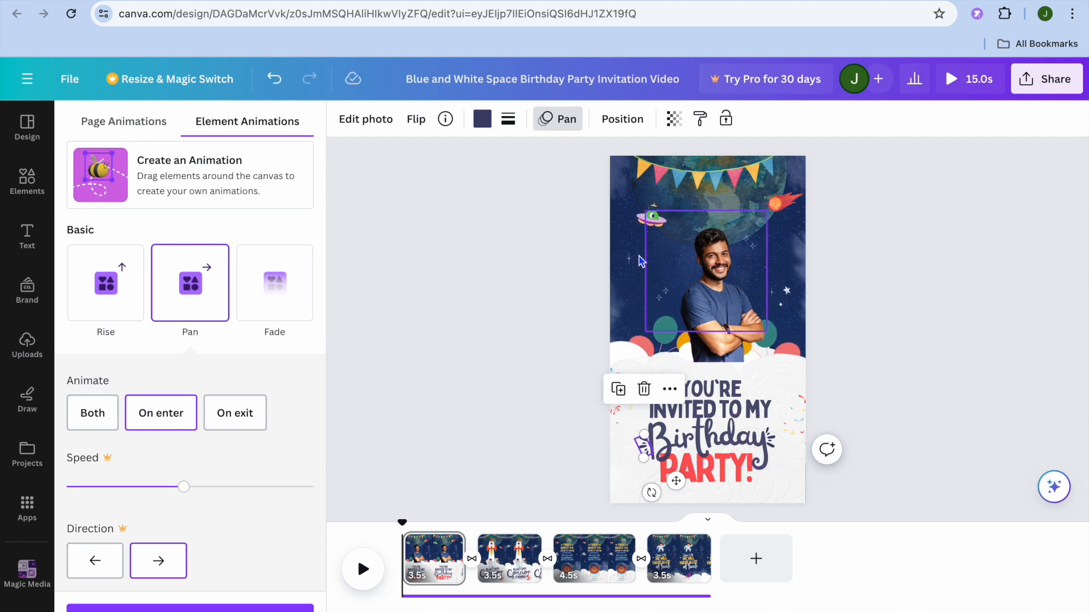
click(26, 345)
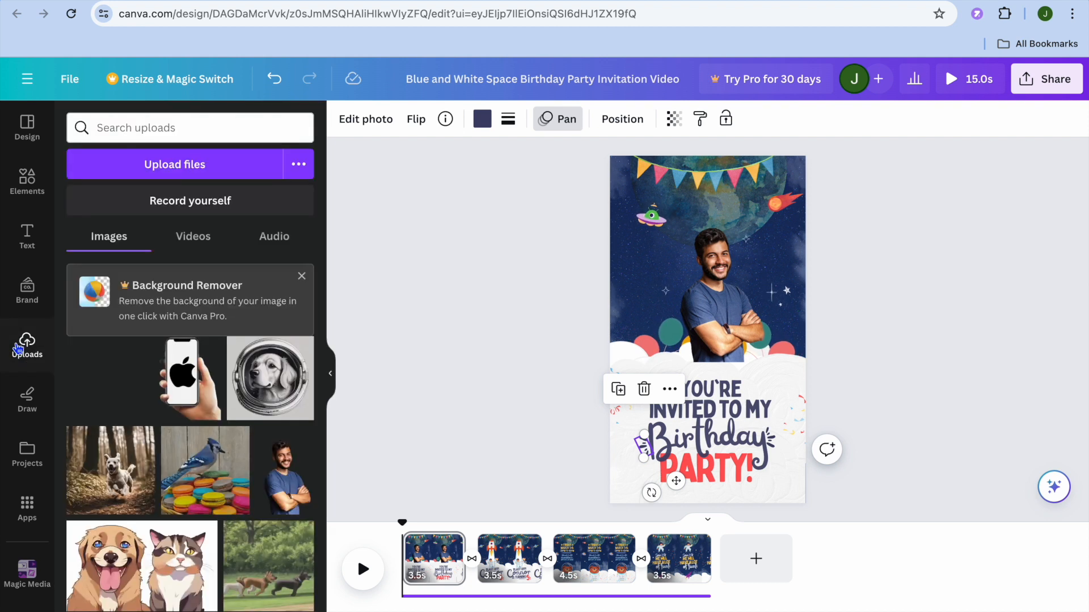
mouse_move(939, 270)
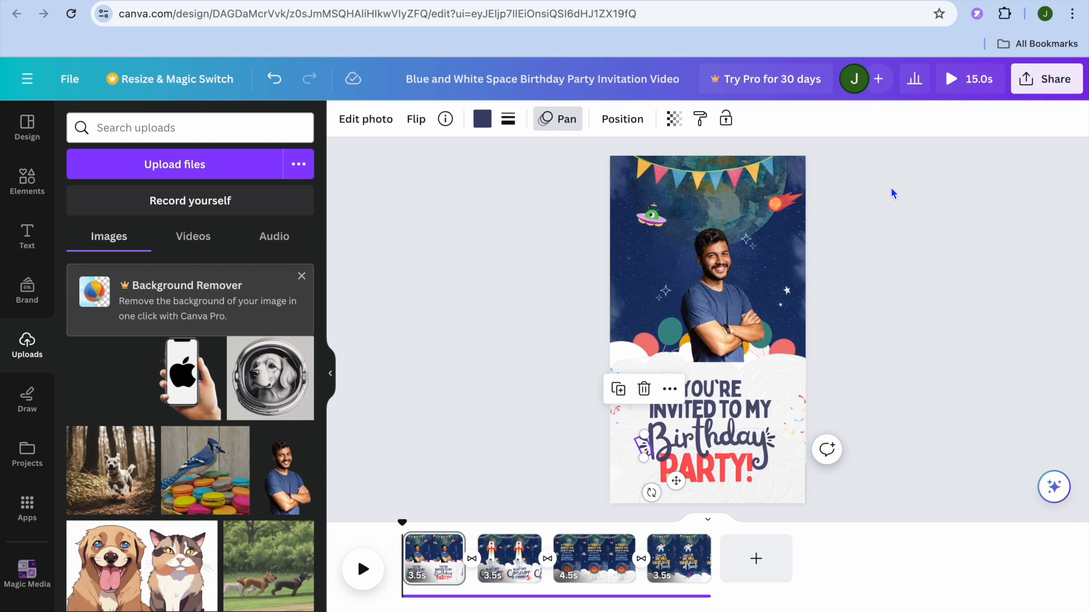
click(948, 78)
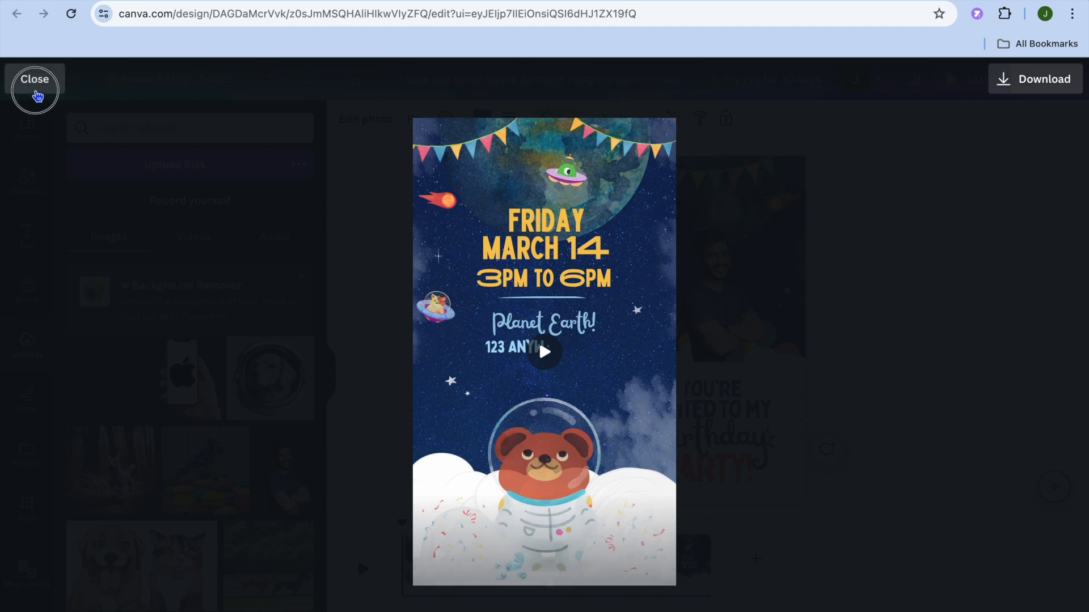
click(35, 78)
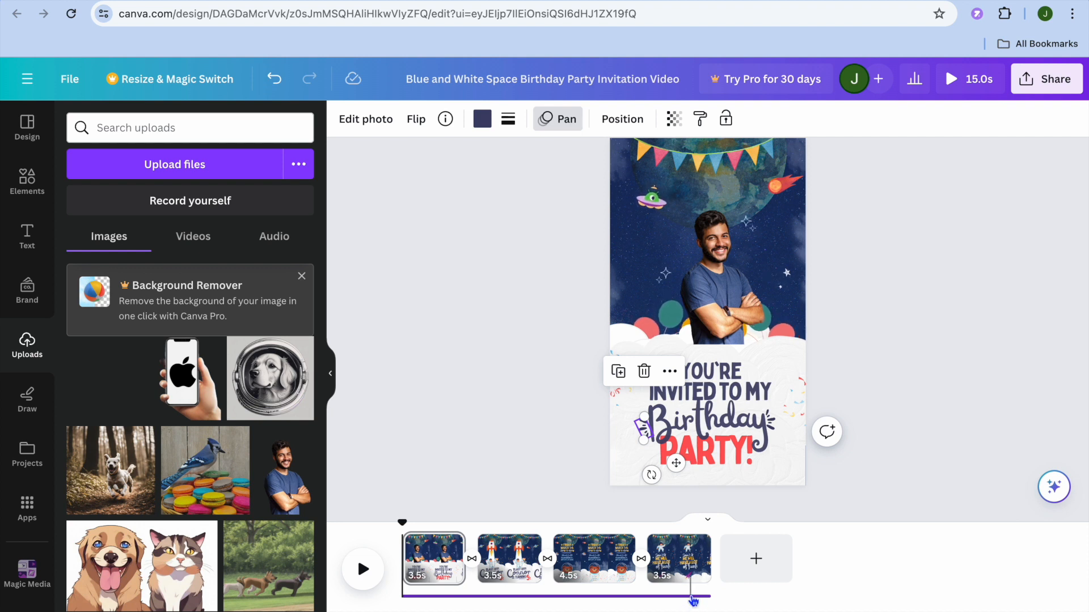
click(556, 585)
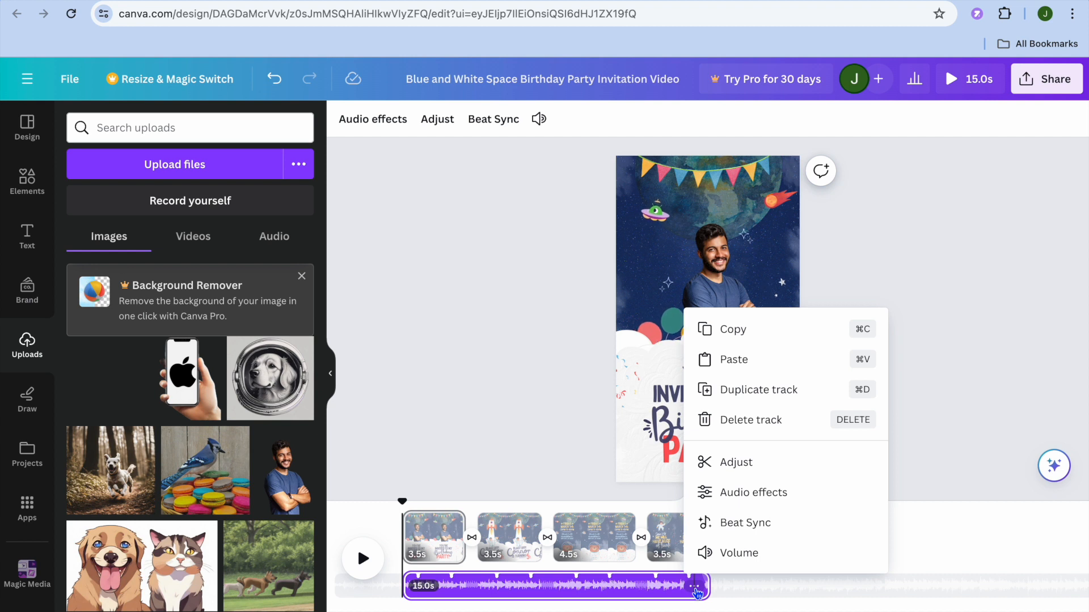
mouse_move(734, 461)
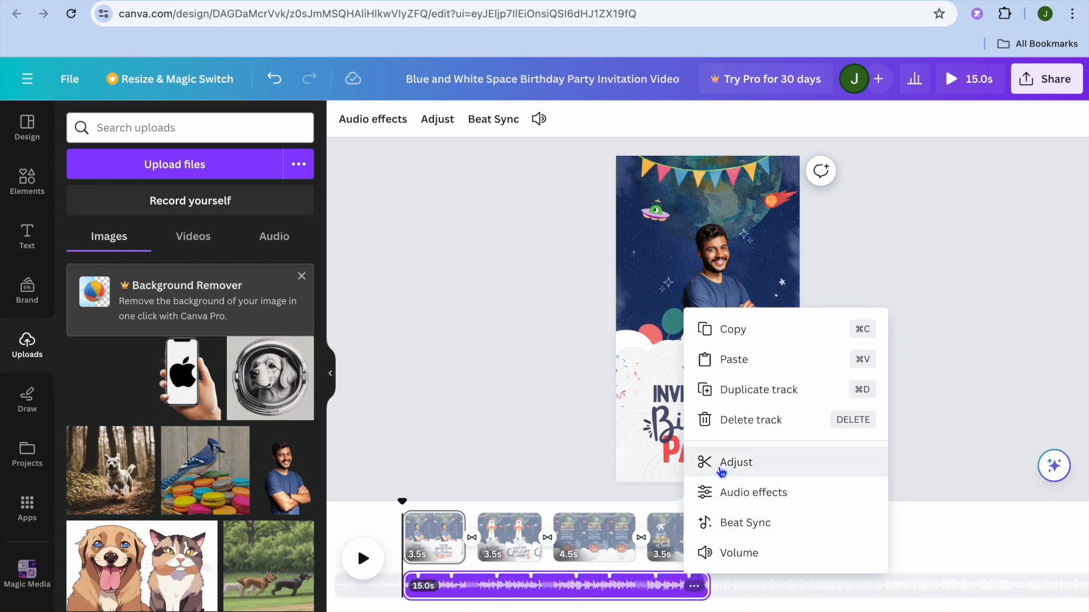
mouse_move(733, 552)
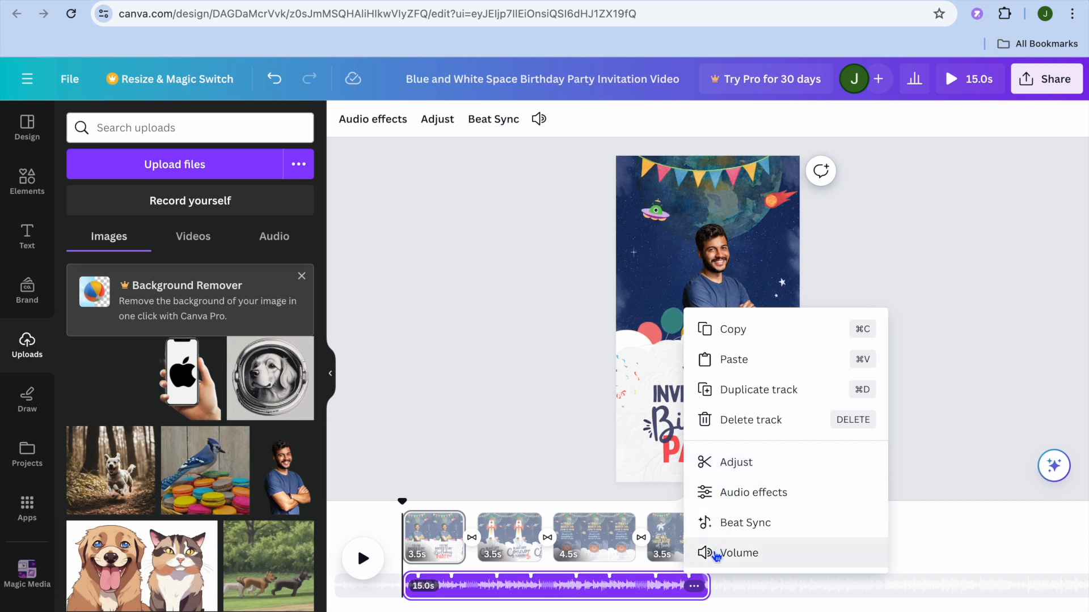
click(734, 553)
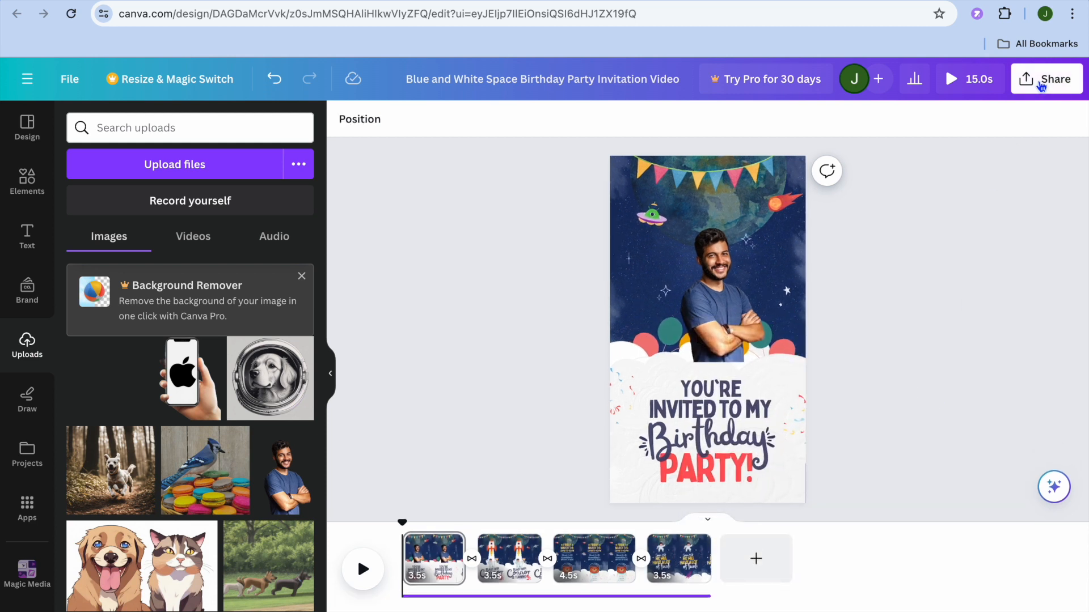
Show the Share menu's download settings: MP4 Video, 1080p, all 4 pages
click(1046, 79)
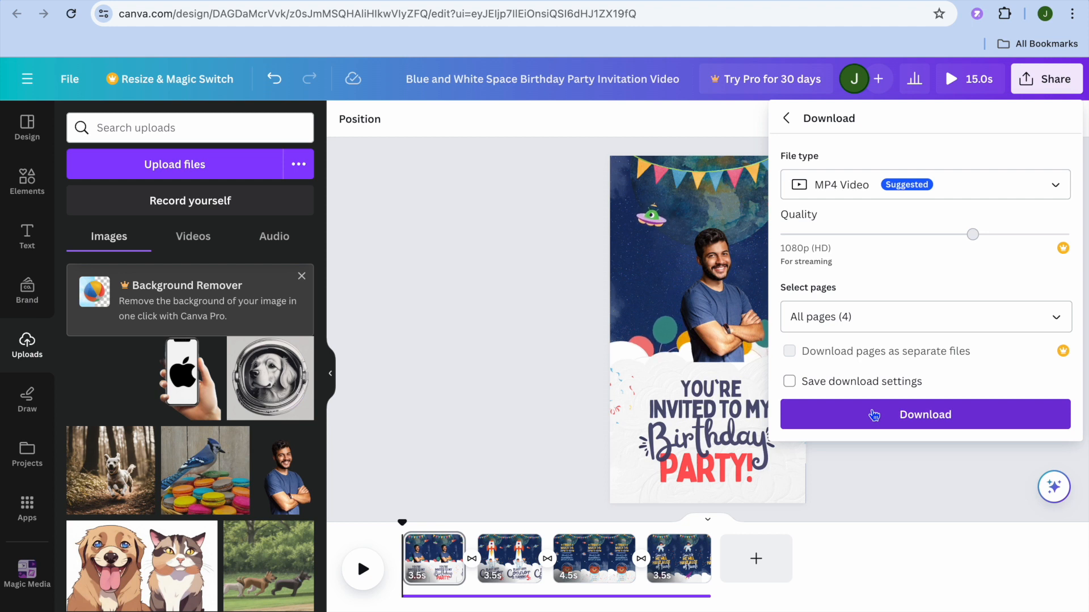
mouse_move(702, 113)
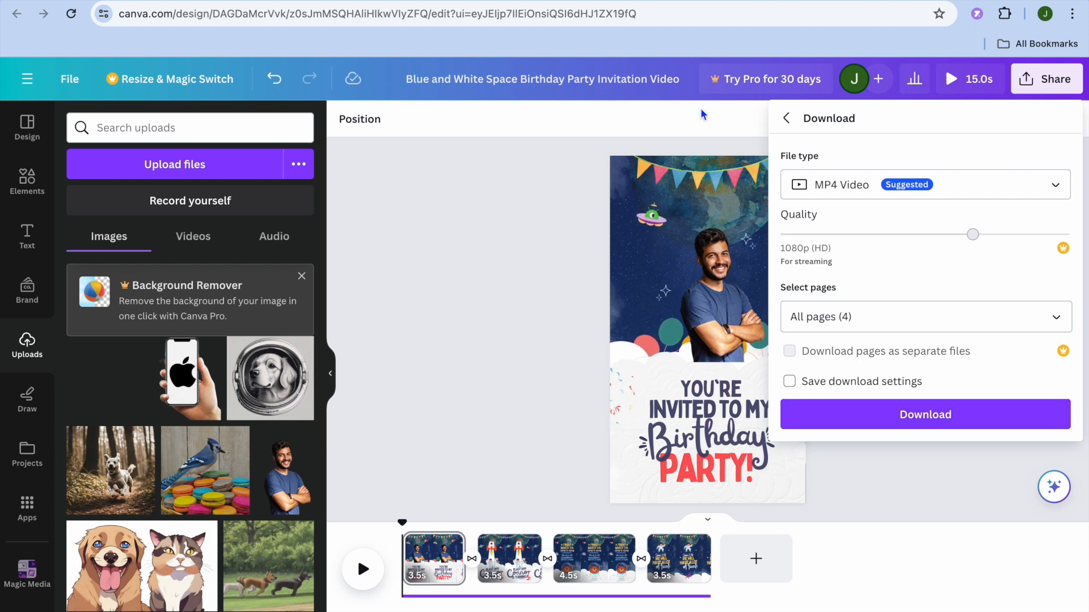